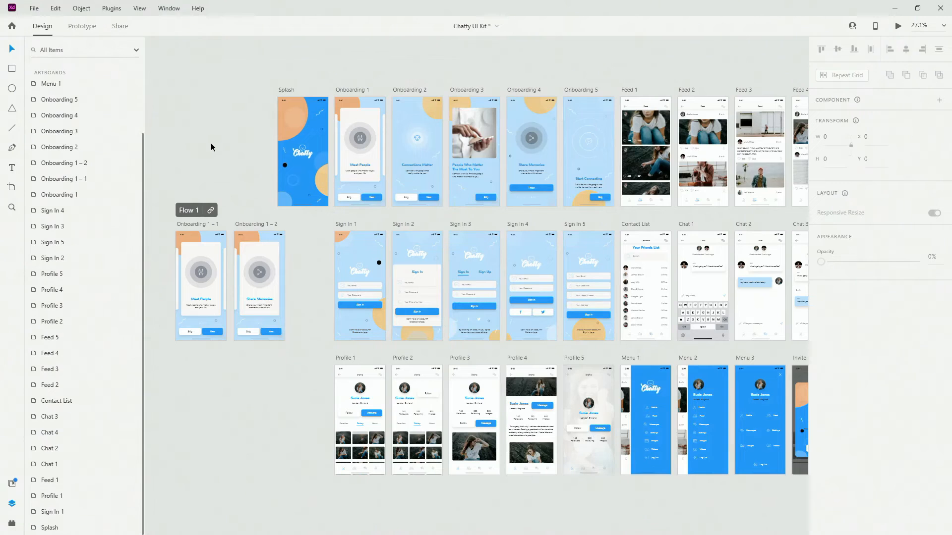
{"action": "mouse_move", "coordinate": [302, 222]}
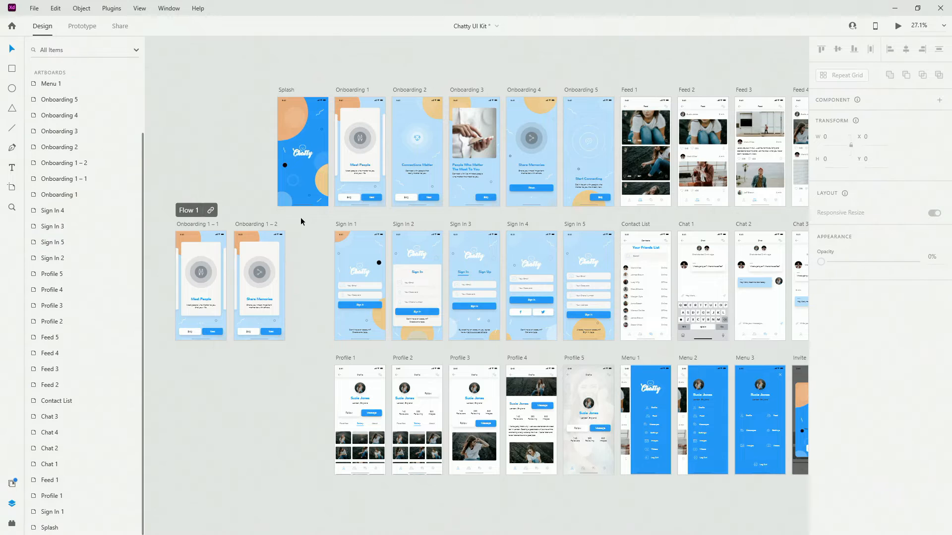
{"action": "mouse_move", "coordinate": [175, 136]}
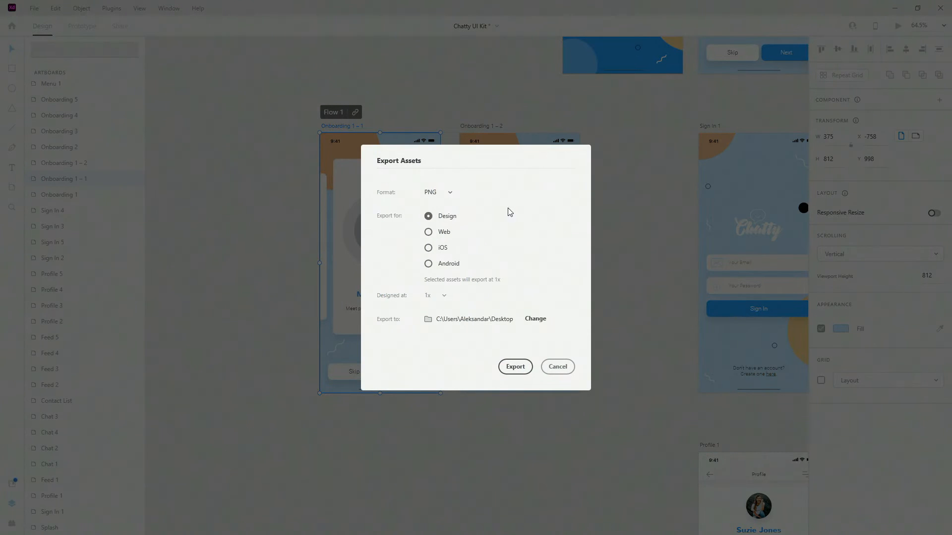
{"action": "mouse_move", "coordinate": [451, 194]}
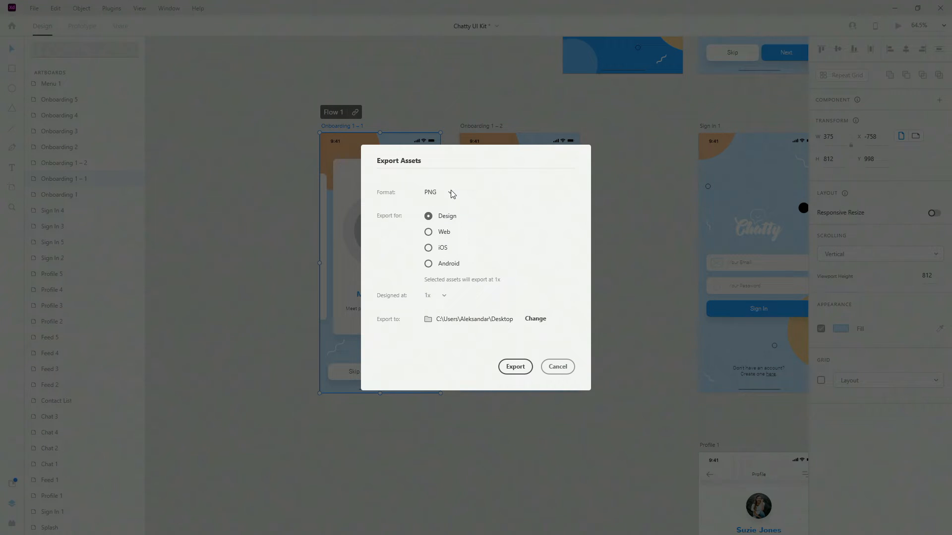
Step: Change the export format to JPG at 100% quality, trying Web before settling on Design
{"action": "left_click", "coordinate": [434, 192]}
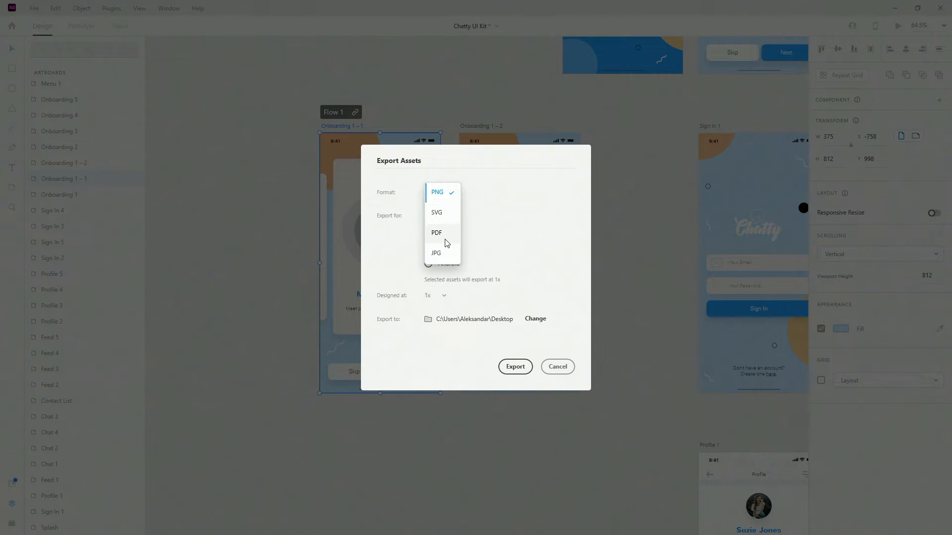
{"action": "left_click", "coordinate": [436, 253]}
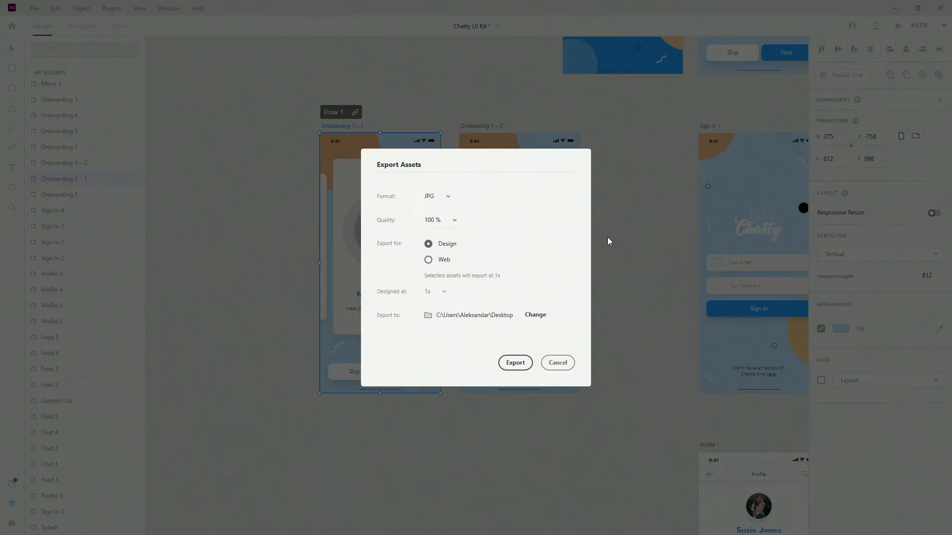
{"action": "mouse_move", "coordinate": [475, 227]}
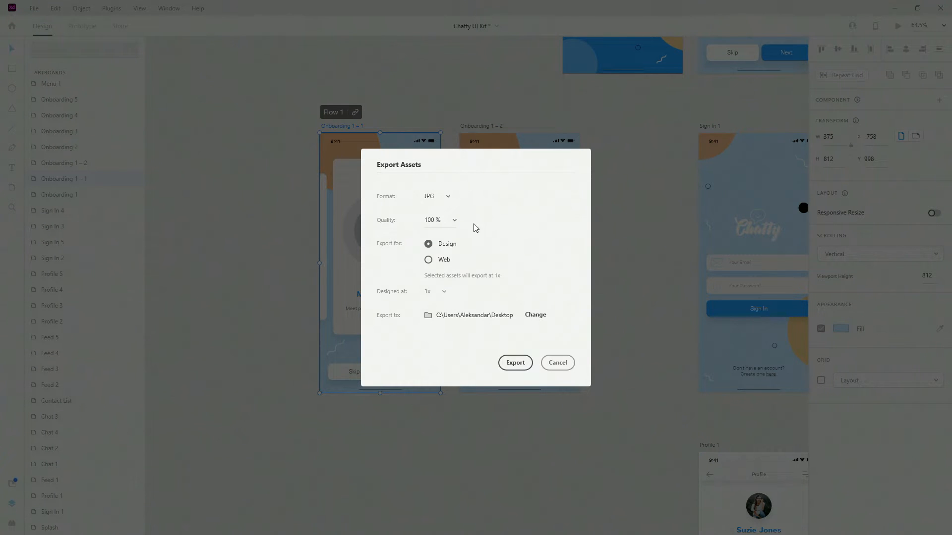
{"action": "left_click", "coordinate": [438, 220]}
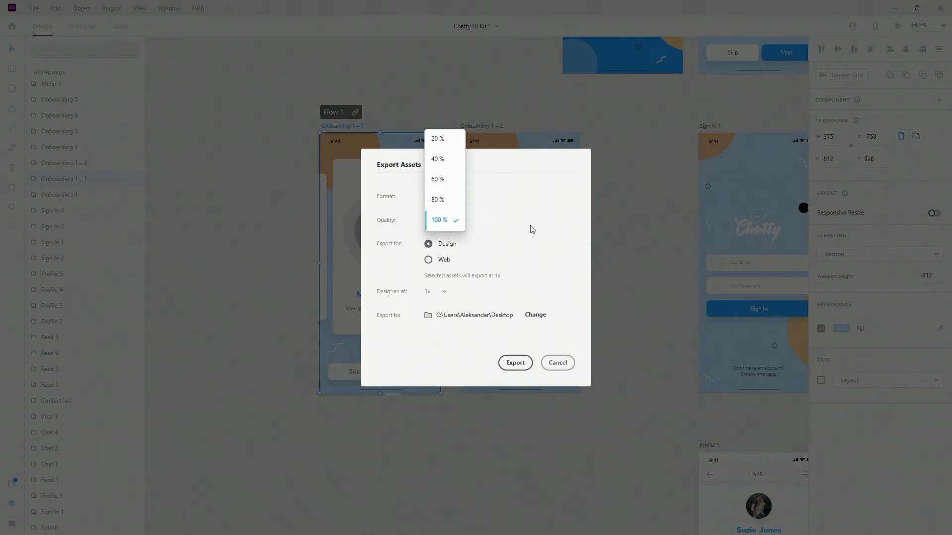
{"action": "left_click", "coordinate": [438, 220]}
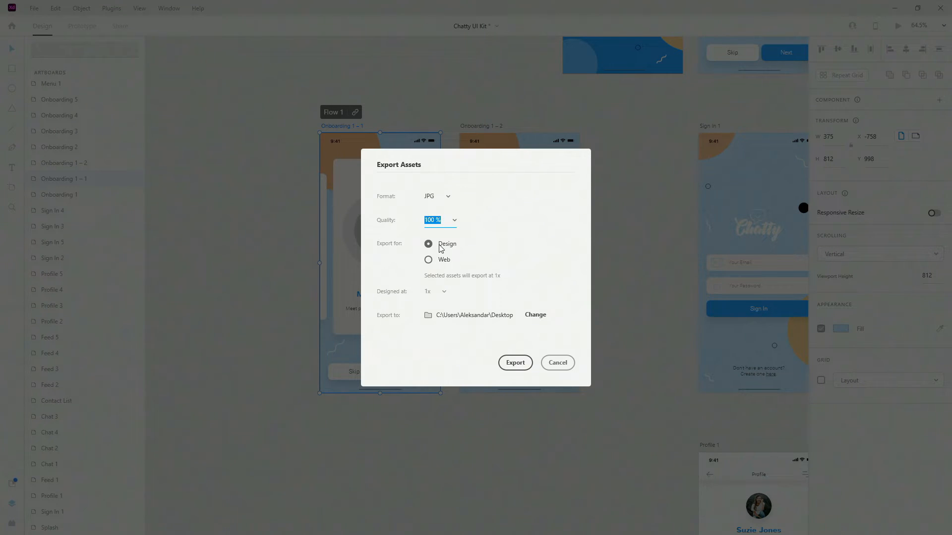
{"action": "left_click", "coordinate": [429, 260]}
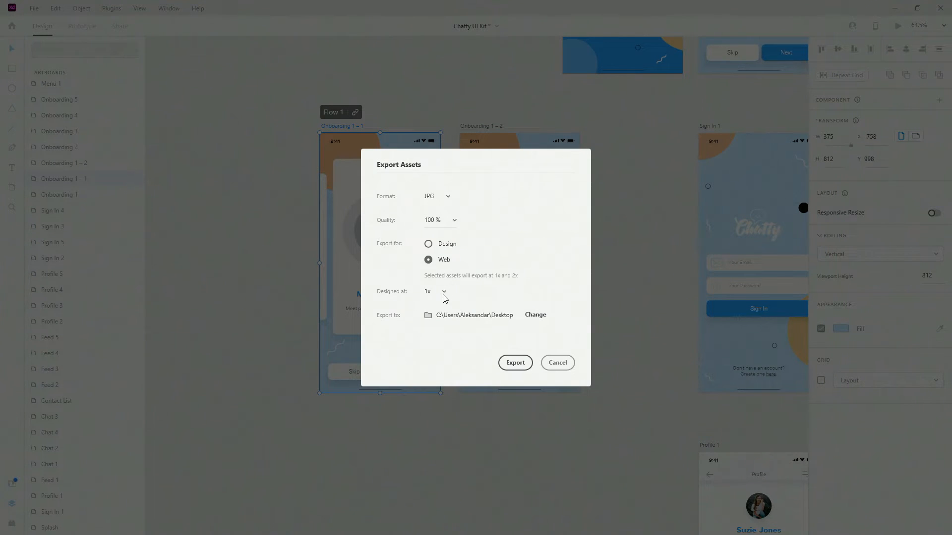
{"action": "left_click", "coordinate": [428, 244]}
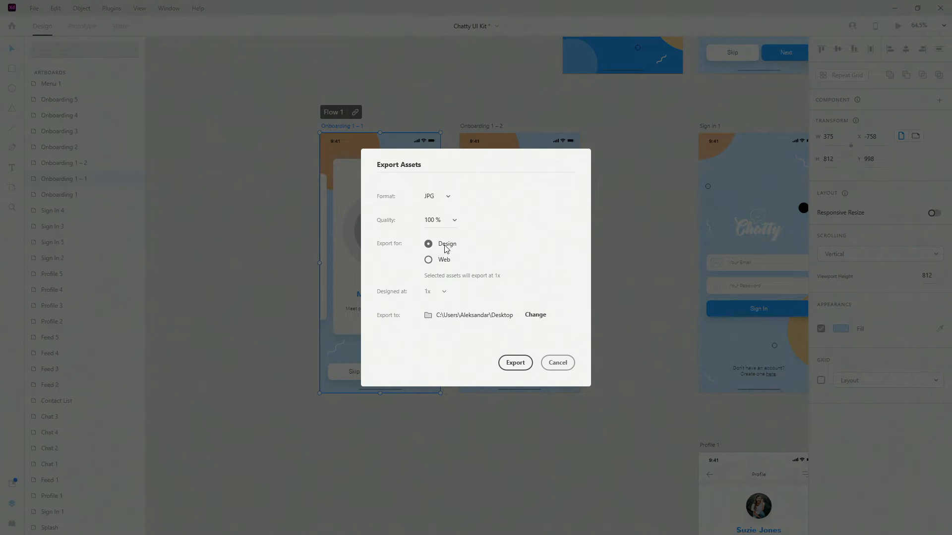
{"action": "mouse_move", "coordinate": [484, 285]}
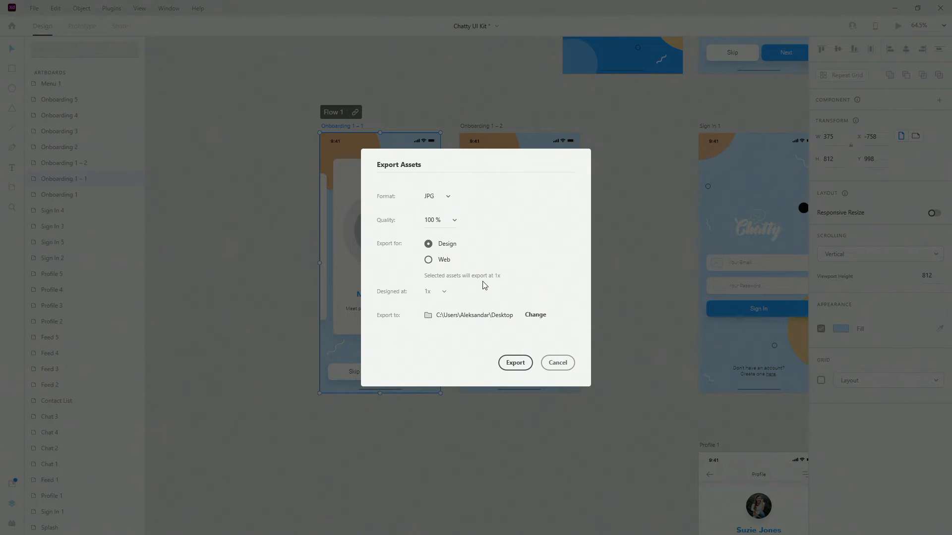
{"action": "mouse_move", "coordinate": [535, 314]}
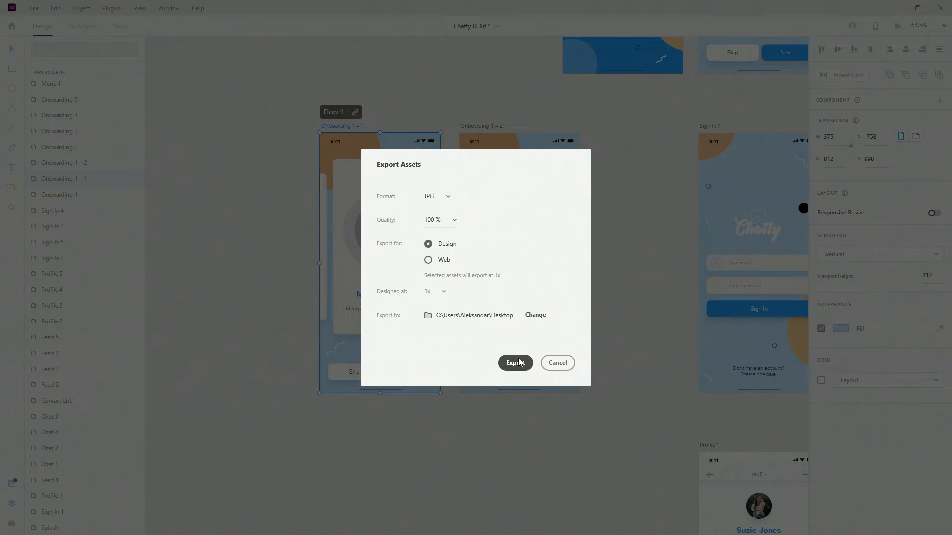
Step: Switch the export to PNG and try Web, iOS and Android, keeping 100% mdpi density
{"action": "left_click", "coordinate": [437, 196]}
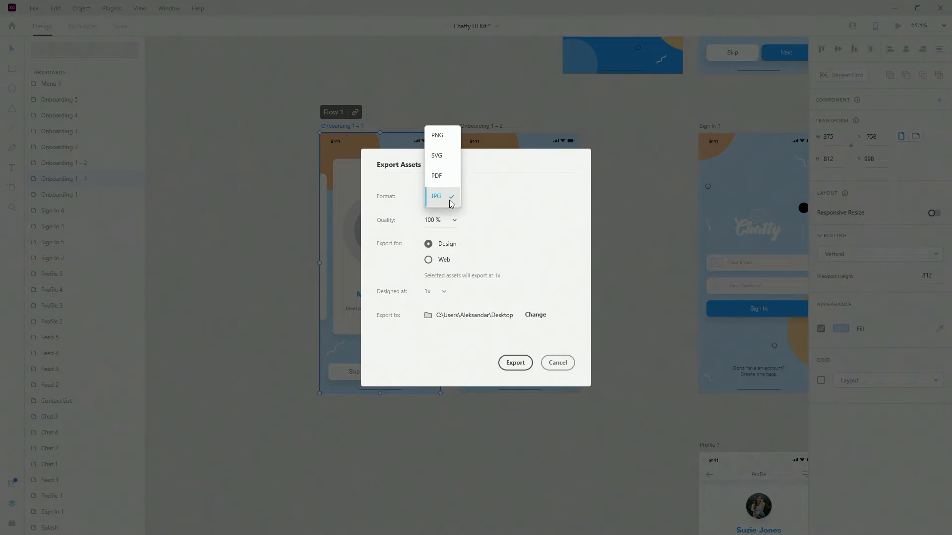
{"action": "left_click", "coordinate": [437, 135]}
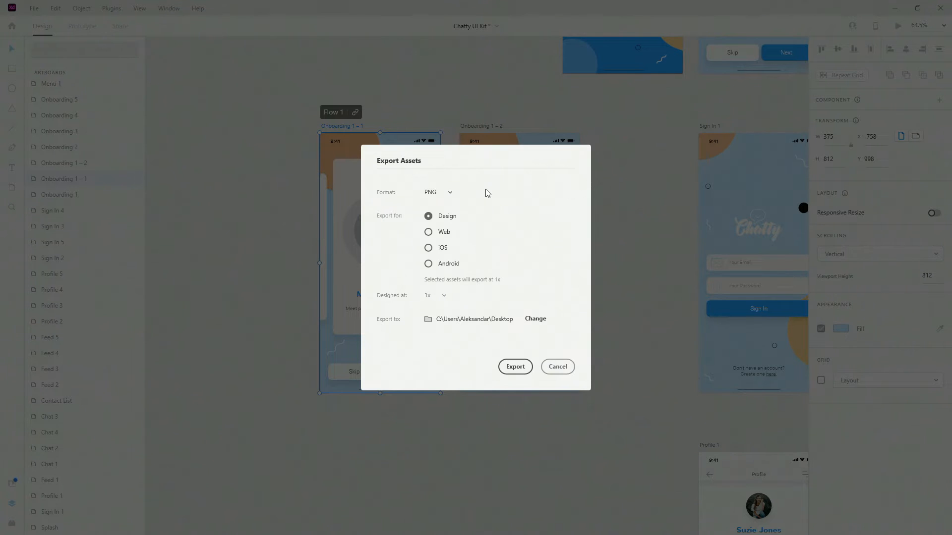
{"action": "left_click", "coordinate": [428, 232]}
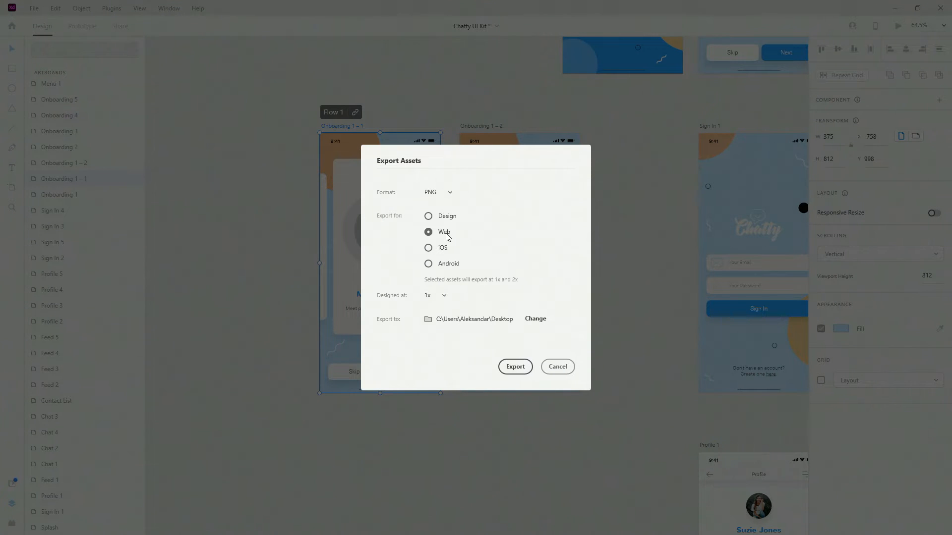
{"action": "mouse_move", "coordinate": [445, 264]}
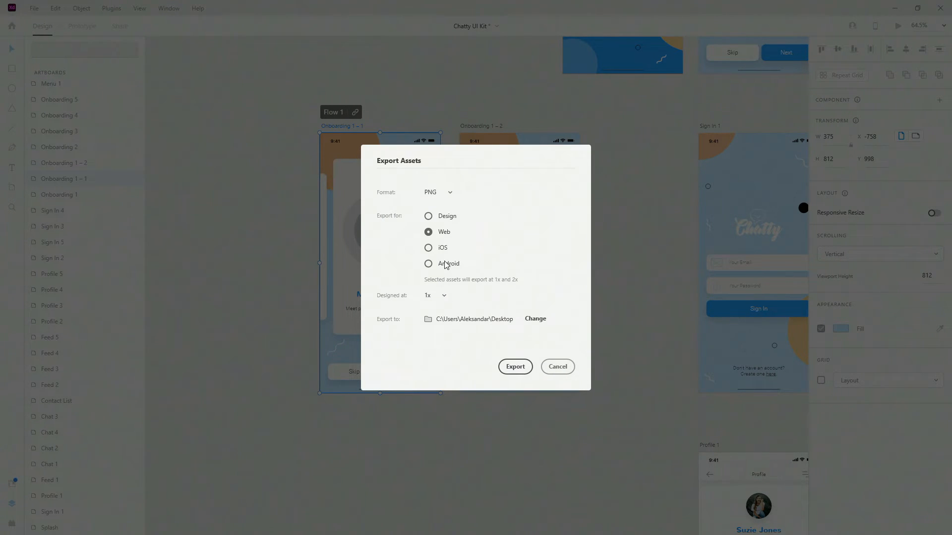
{"action": "left_click", "coordinate": [429, 248]}
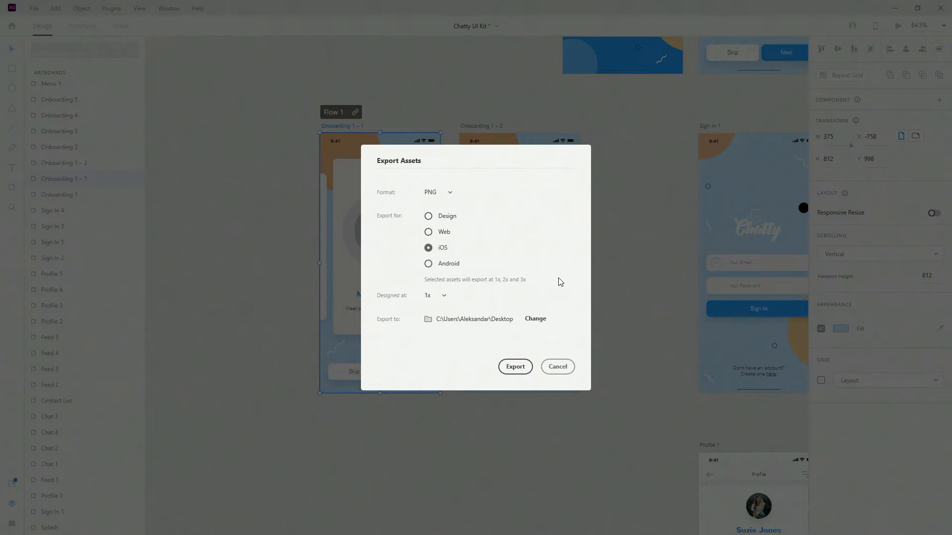
{"action": "left_click", "coordinate": [429, 263]}
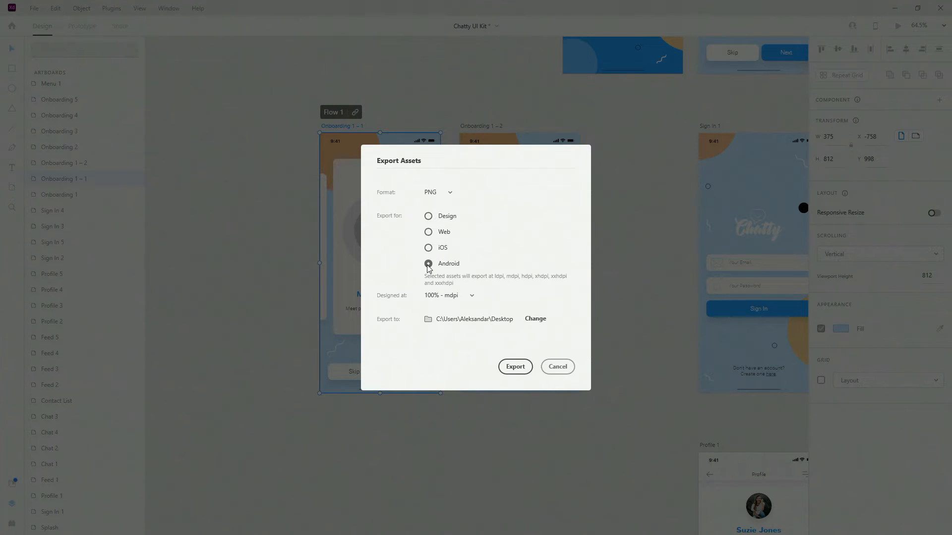
{"action": "mouse_move", "coordinate": [577, 285]}
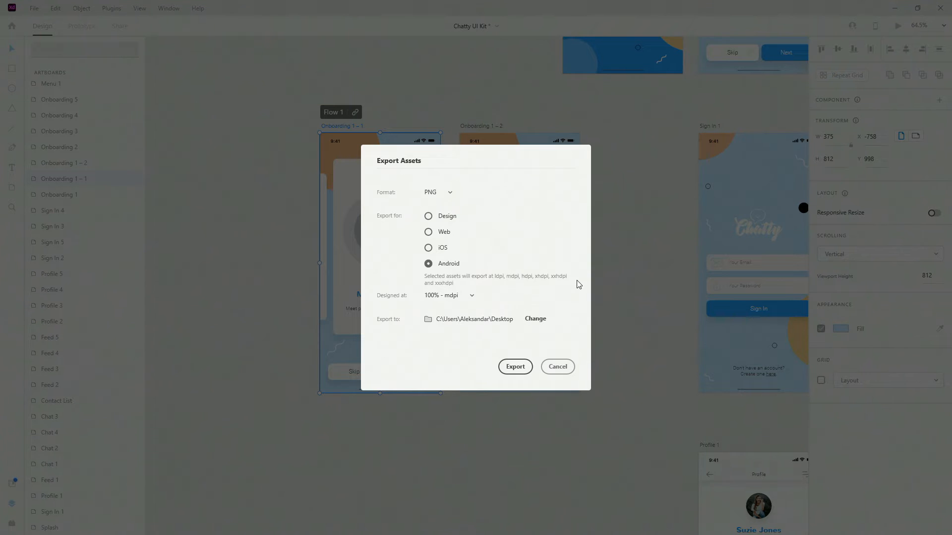
{"action": "mouse_move", "coordinate": [470, 295]}
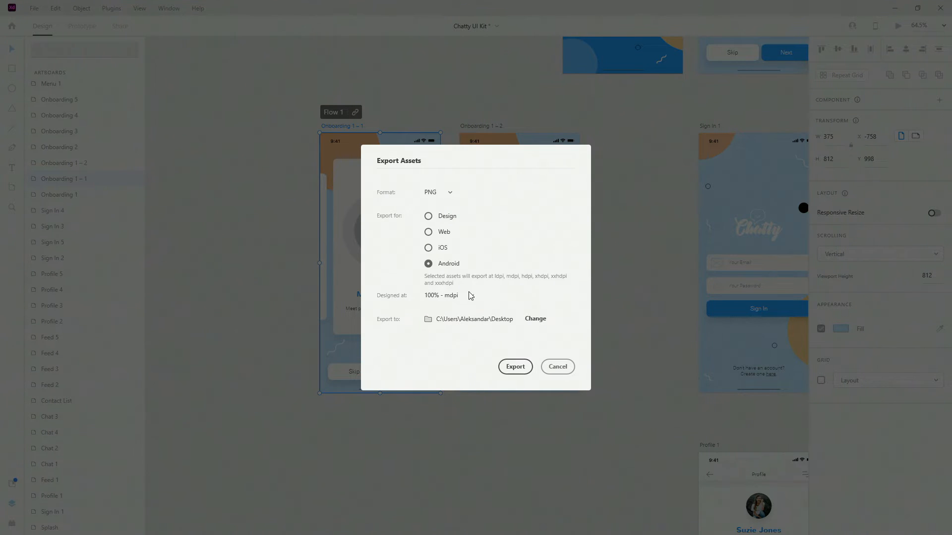
{"action": "left_click", "coordinate": [442, 295]}
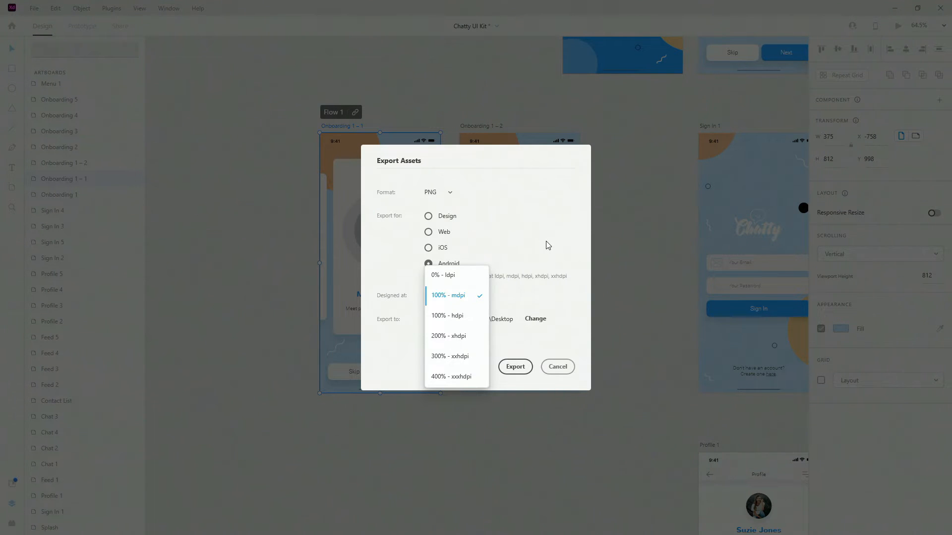
{"action": "left_click", "coordinate": [448, 295]}
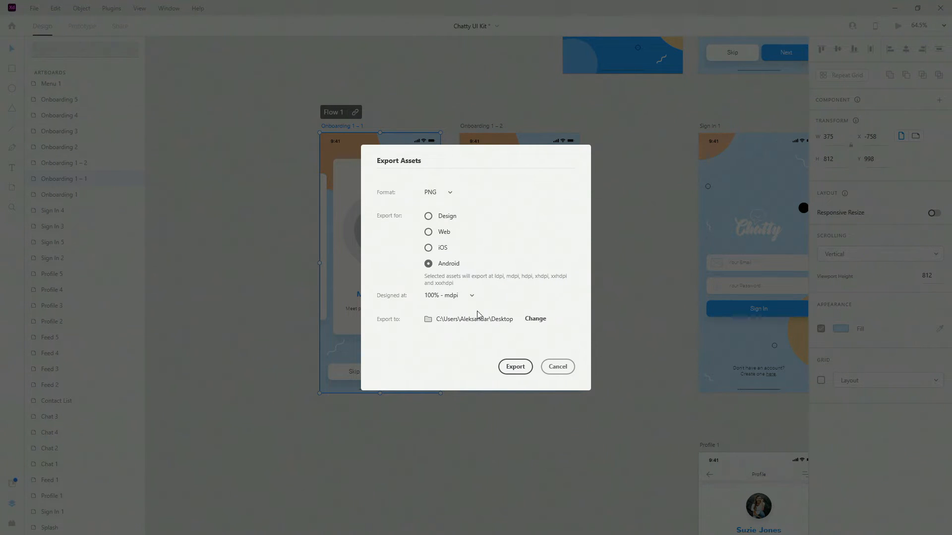
{"action": "mouse_move", "coordinate": [535, 319]}
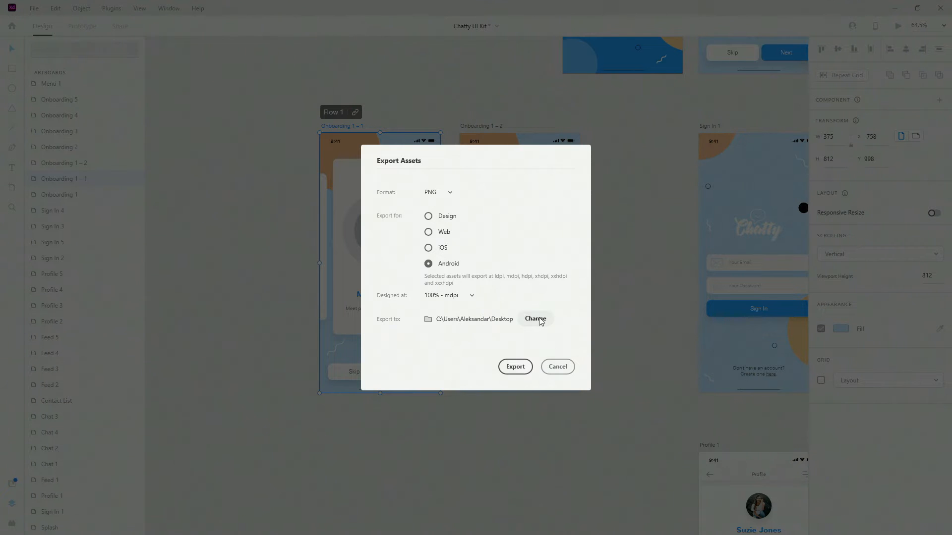
Step: Cancel the export settings without exporting, then select the people icon and zoom out
{"action": "left_click", "coordinate": [436, 192]}
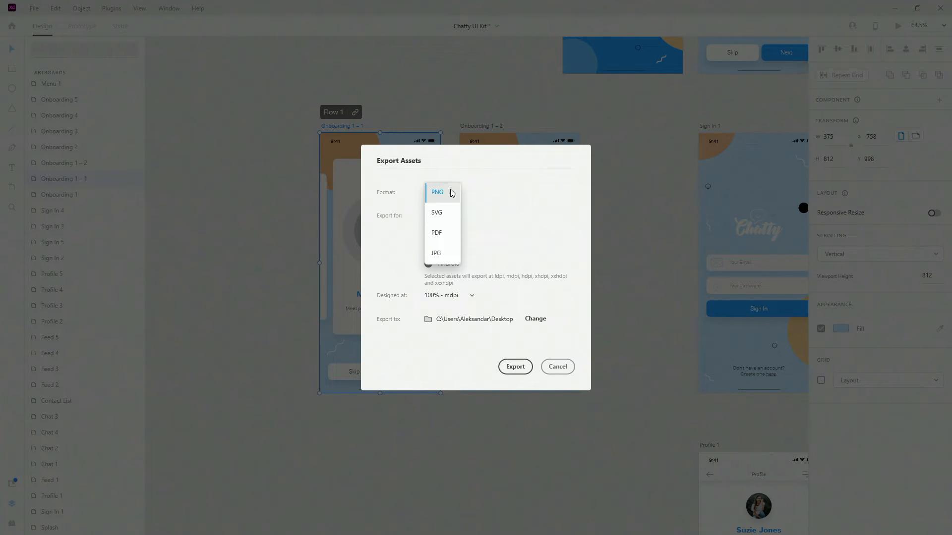
{"action": "left_click", "coordinate": [437, 192]}
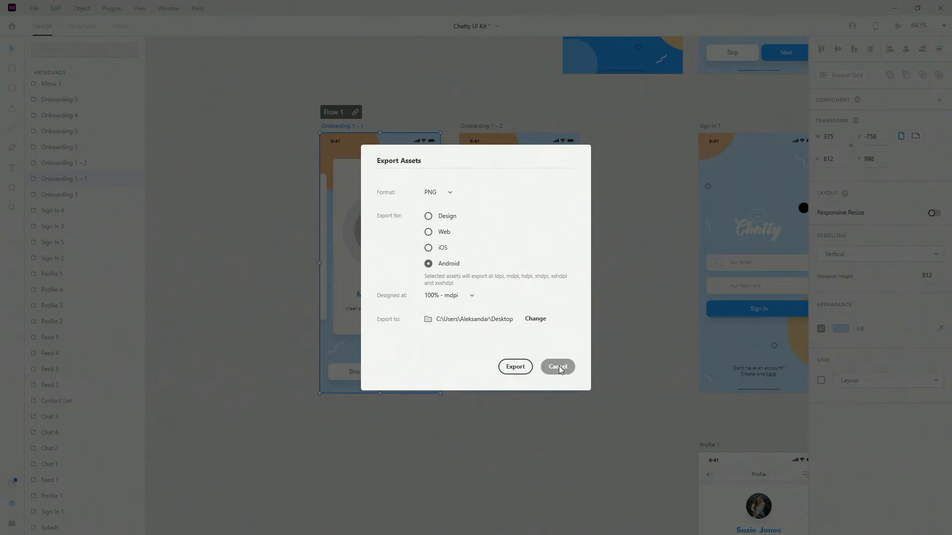
{"action": "left_click", "coordinate": [557, 367]}
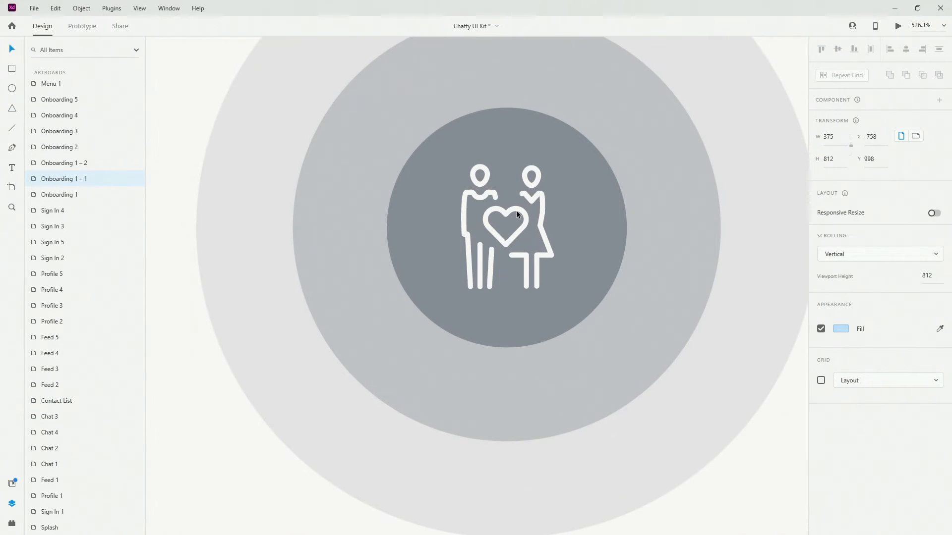
{"action": "left_click", "coordinate": [508, 226]}
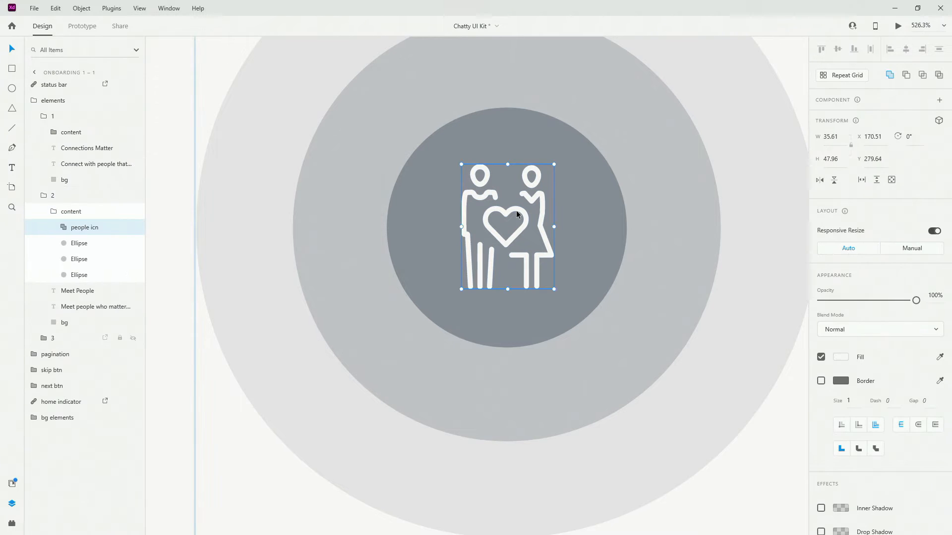
{"action": "key", "text": "ctrl+minus"}
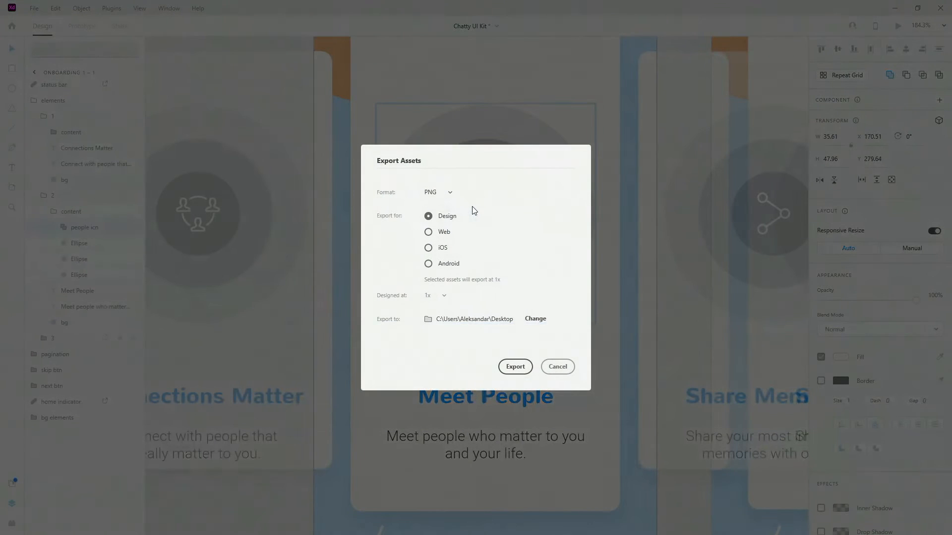
Step: Choose SVG as the export format, leaving styling unchanged and Minified switched back off
{"action": "left_click", "coordinate": [436, 192]}
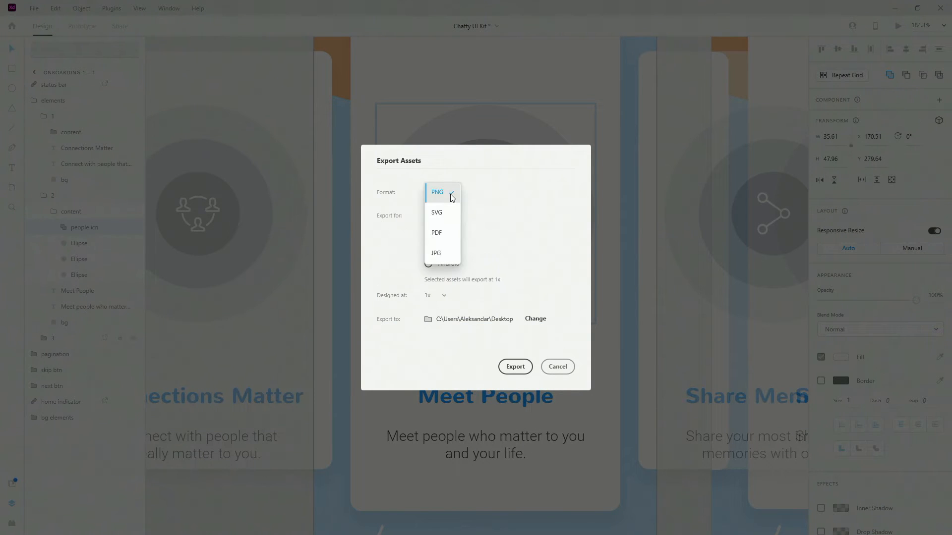
{"action": "left_click", "coordinate": [436, 212]}
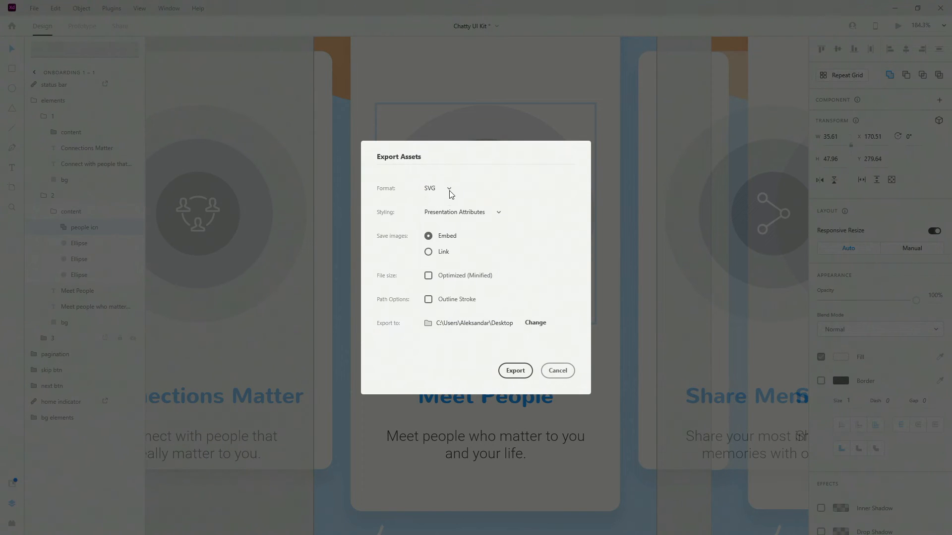
{"action": "mouse_move", "coordinate": [502, 217]}
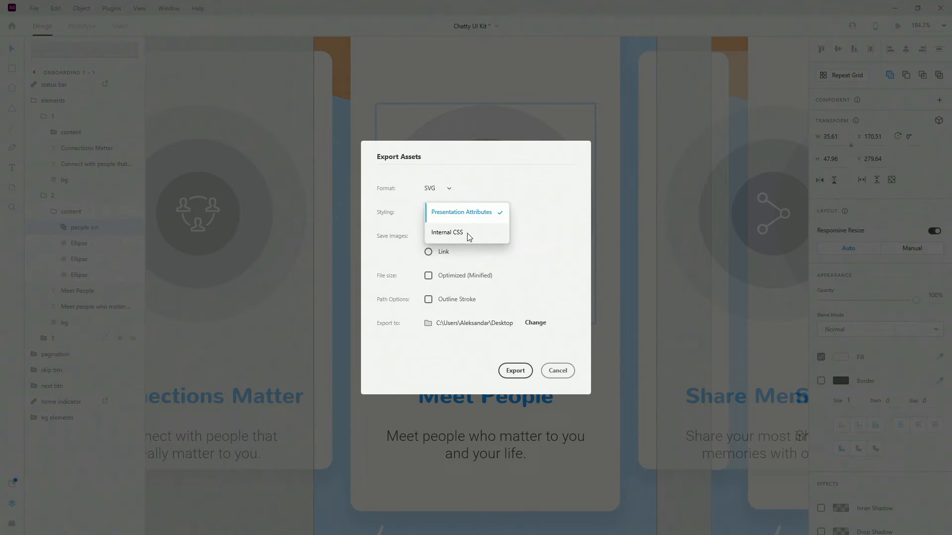
{"action": "mouse_move", "coordinate": [552, 240]}
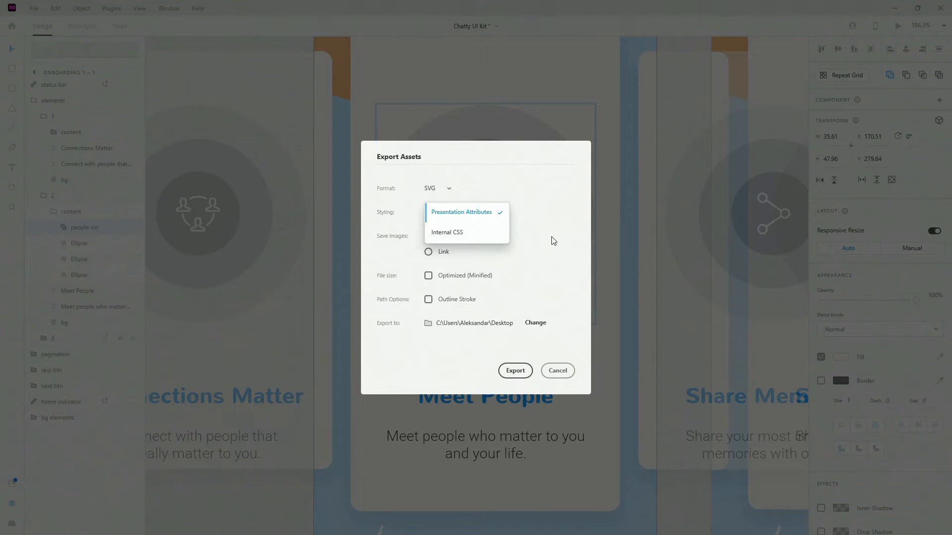
{"action": "left_click", "coordinate": [460, 211]}
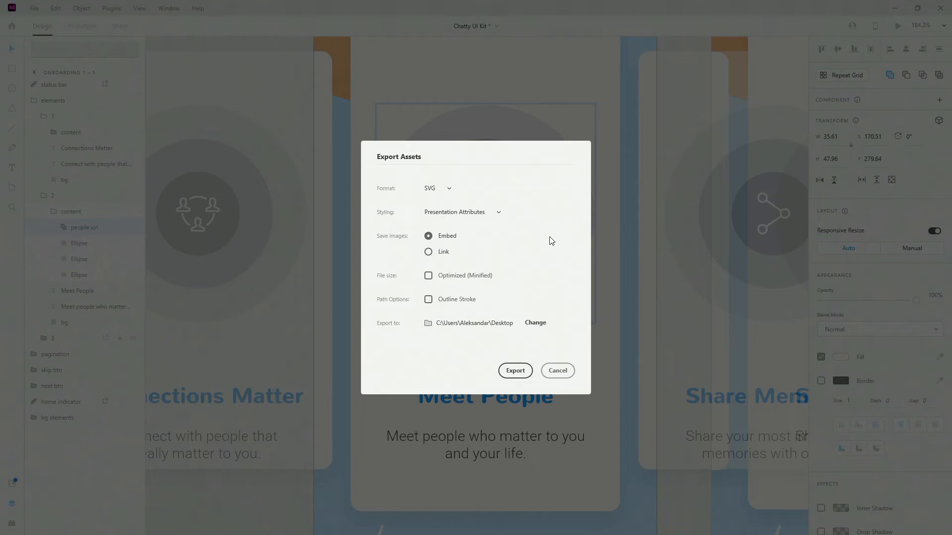
{"action": "mouse_move", "coordinate": [408, 242]}
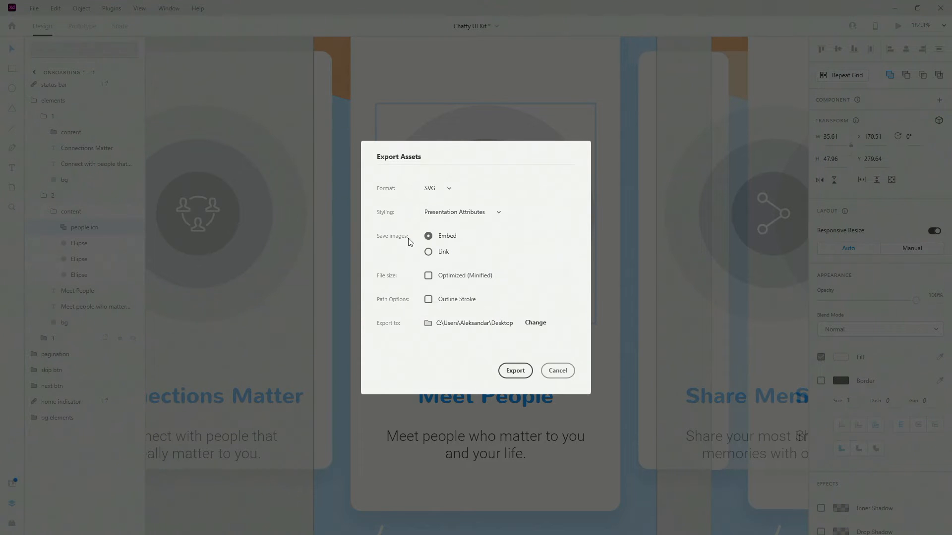
{"action": "mouse_move", "coordinate": [446, 254]}
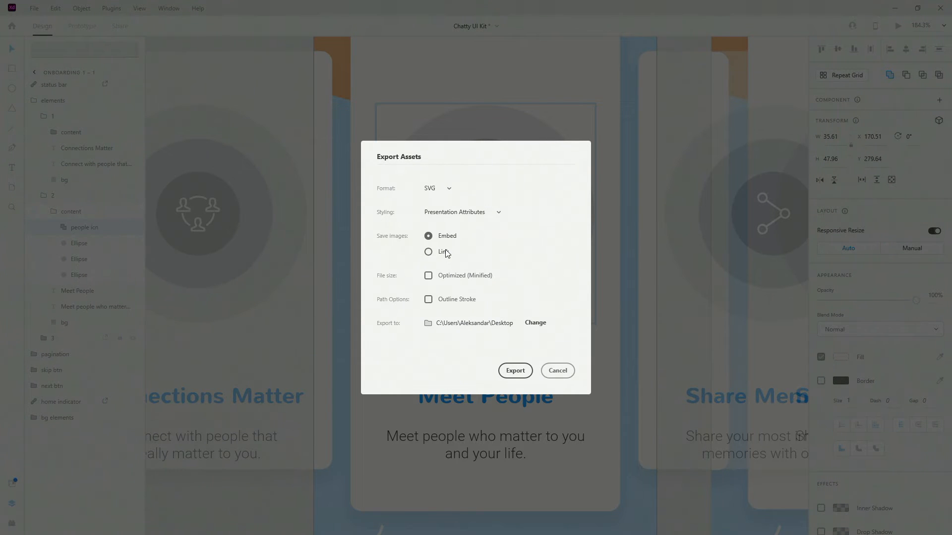
{"action": "left_click", "coordinate": [428, 275]}
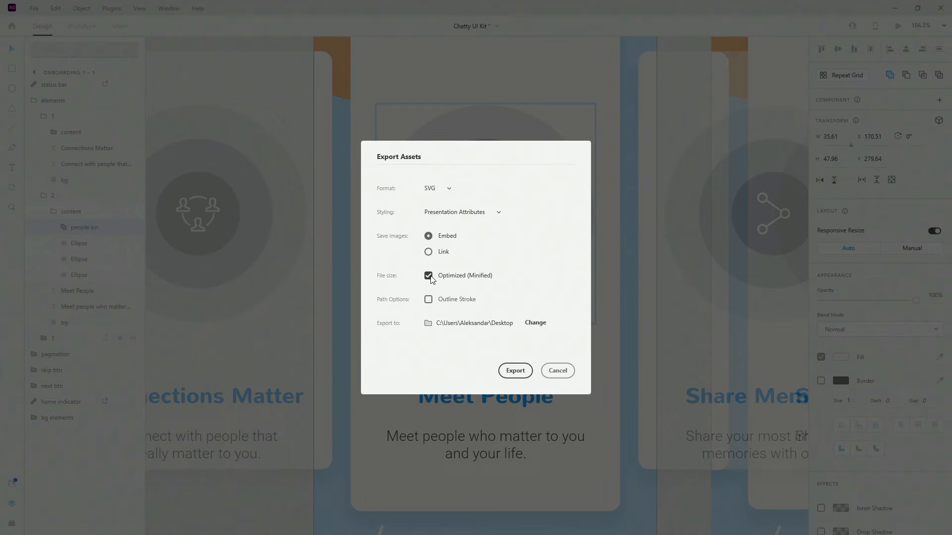
{"action": "left_click", "coordinate": [428, 275]}
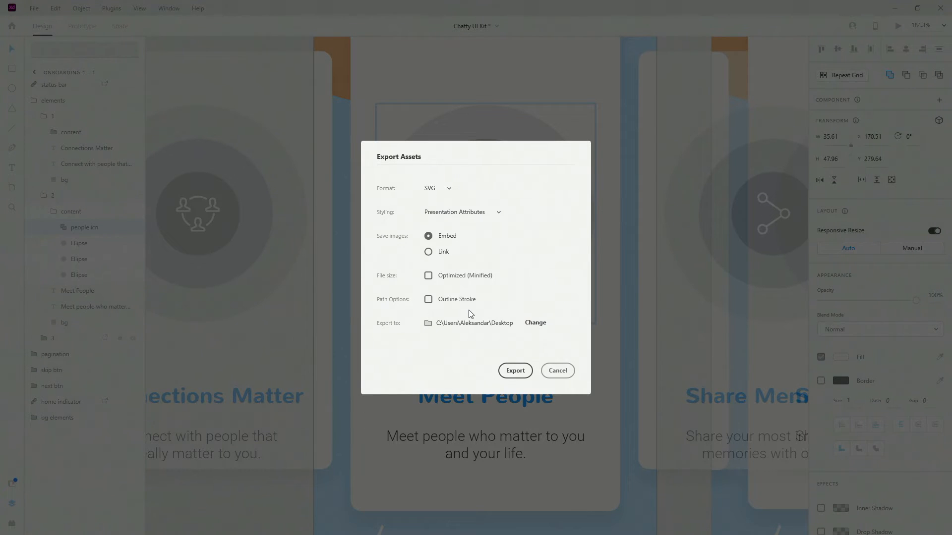
{"action": "left_click", "coordinate": [437, 187]}
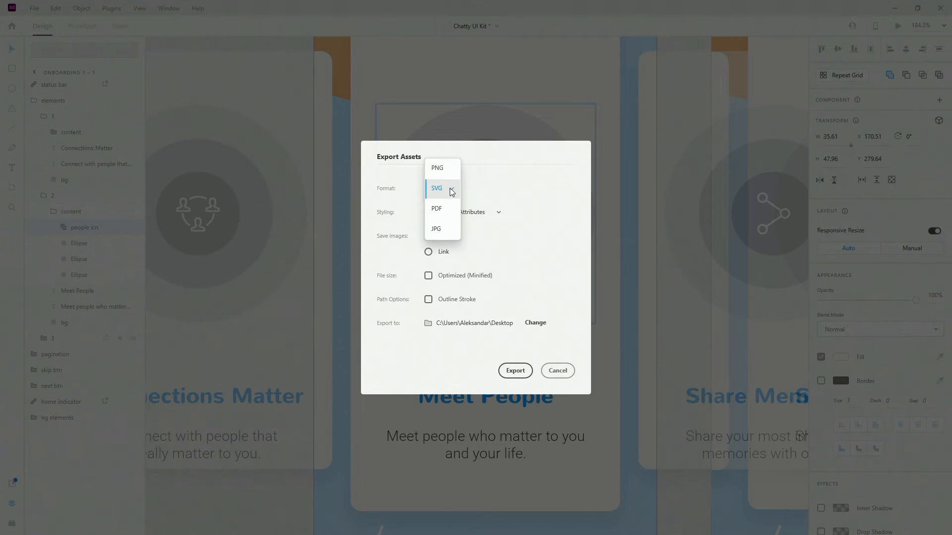
Step: Choose PDF as the export format, saving assets as a single PDF file
{"action": "left_click", "coordinate": [436, 208]}
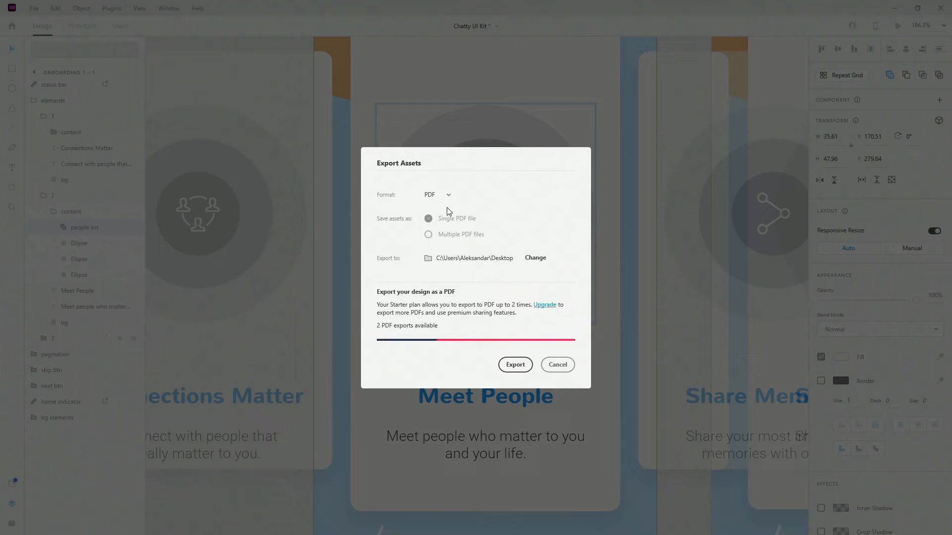
{"action": "mouse_move", "coordinate": [441, 297]}
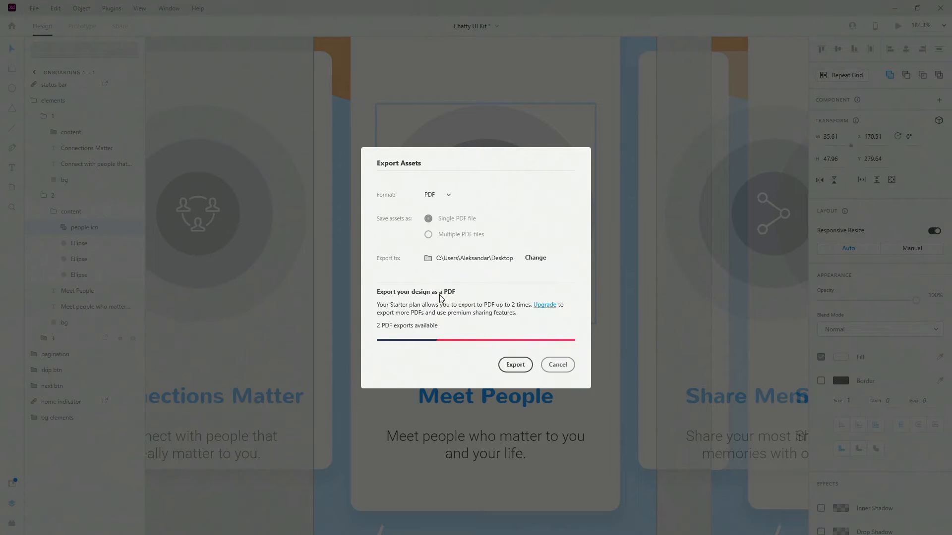
{"action": "mouse_move", "coordinate": [430, 328]}
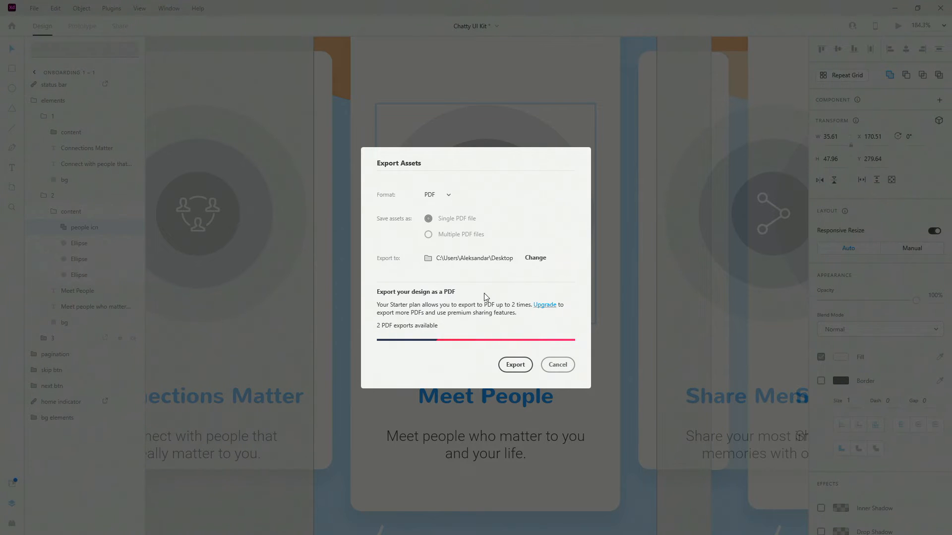
{"action": "mouse_move", "coordinate": [482, 235]}
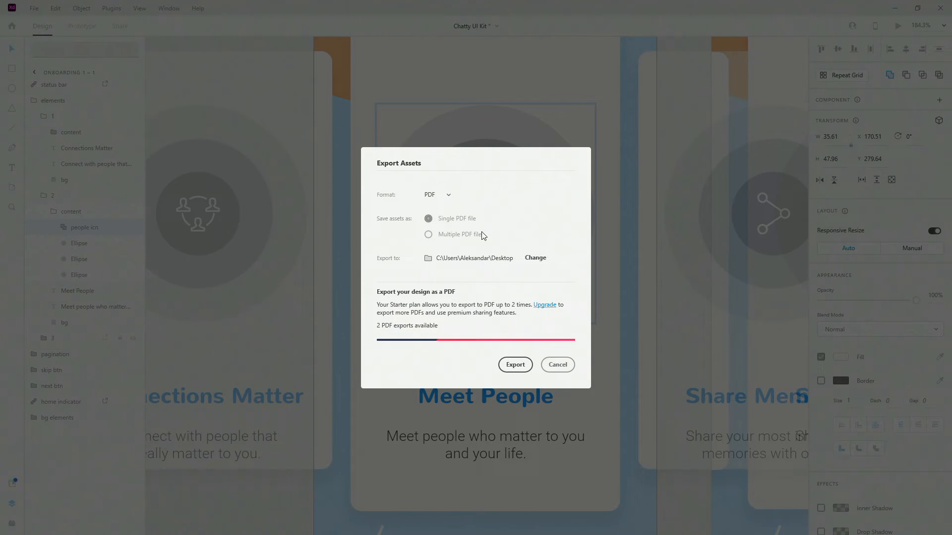
{"action": "mouse_move", "coordinate": [458, 238]}
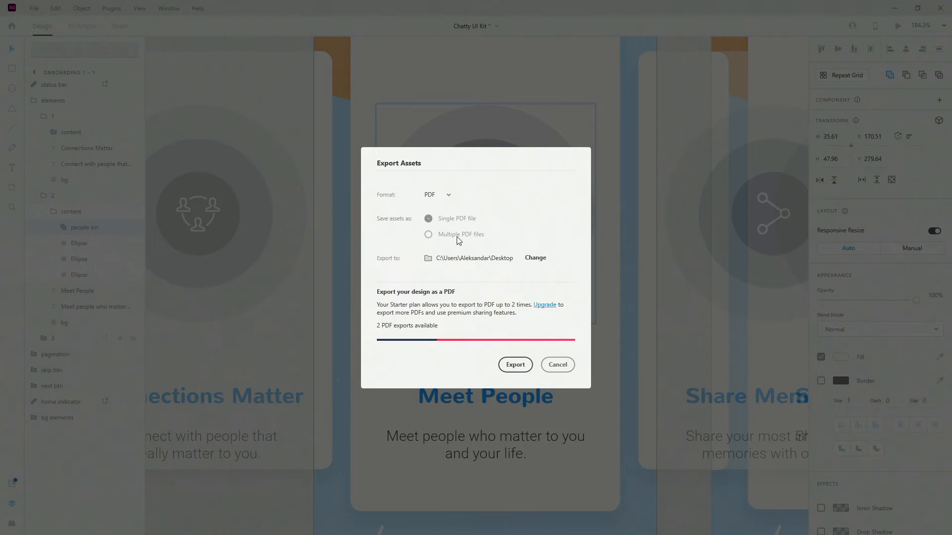
{"action": "mouse_move", "coordinate": [444, 245]}
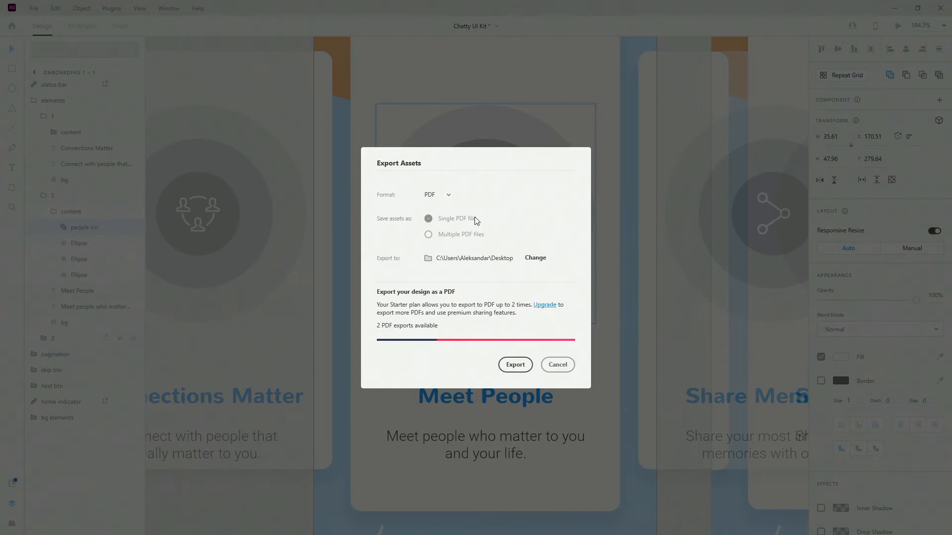
{"action": "left_click", "coordinate": [436, 194]}
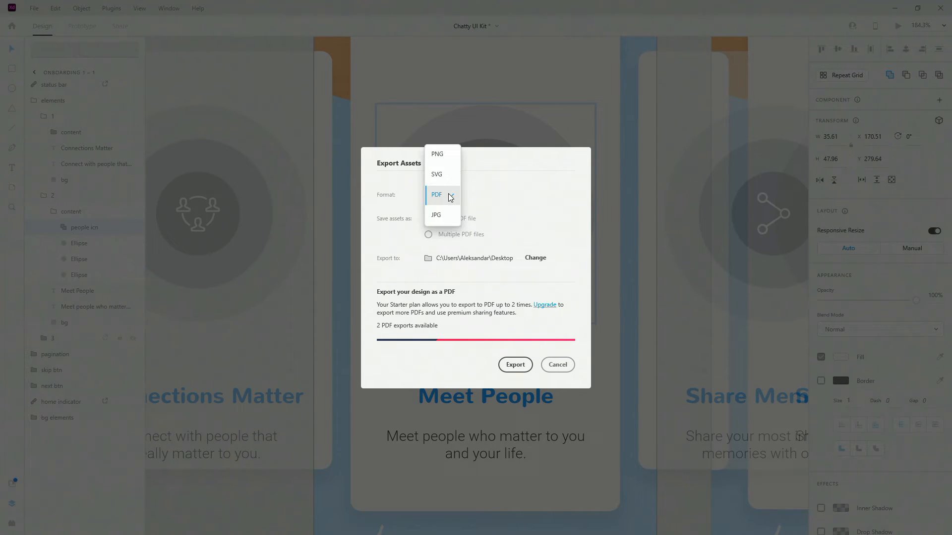
Step: Choose JPG as the export format, then close the Export Assets dialog
{"action": "left_click", "coordinate": [436, 215]}
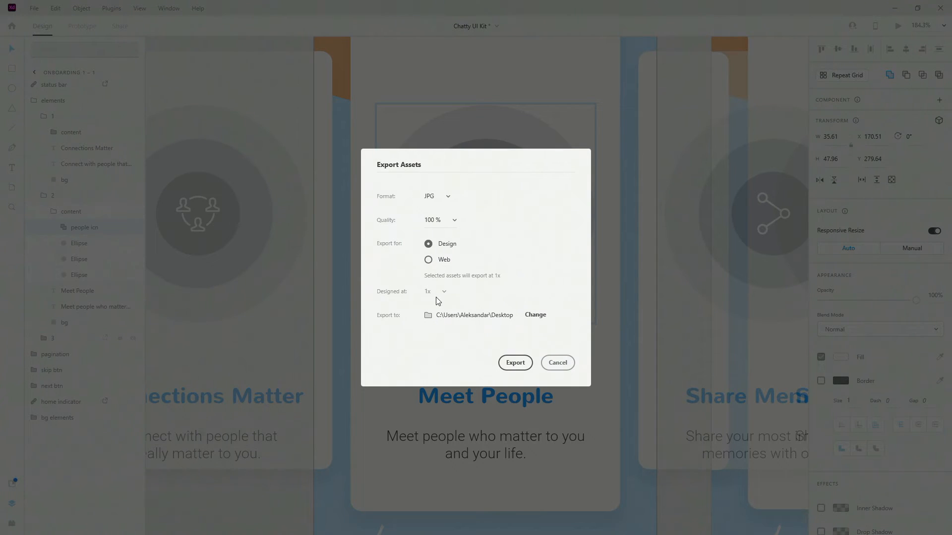
{"action": "left_click", "coordinate": [557, 362]}
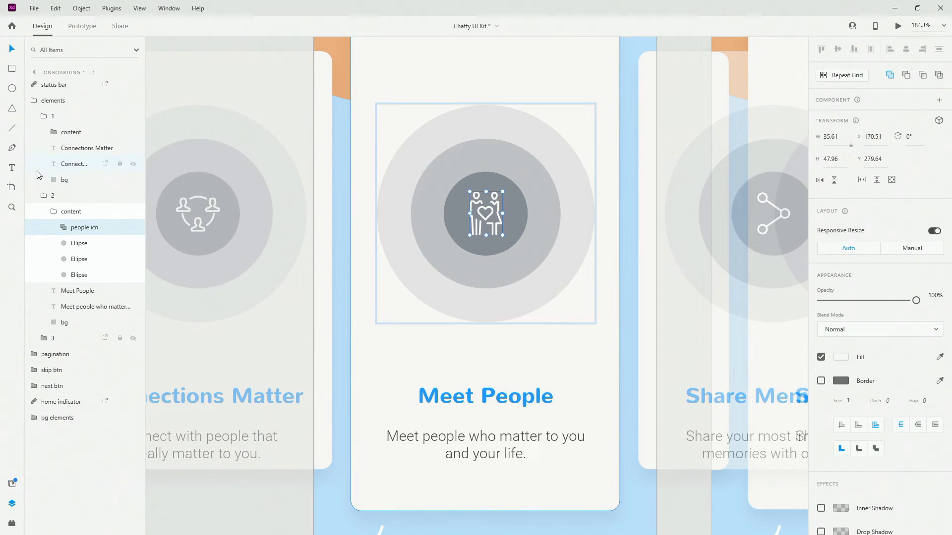
Step: Select the content group, then the people icn layer in the Layers panel
{"action": "left_click", "coordinate": [71, 211]}
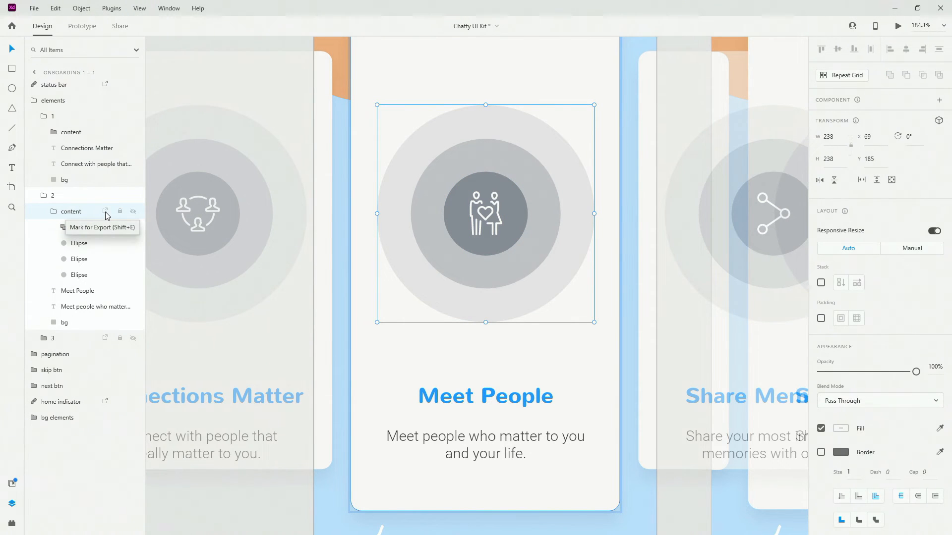
{"action": "left_click", "coordinate": [84, 227]}
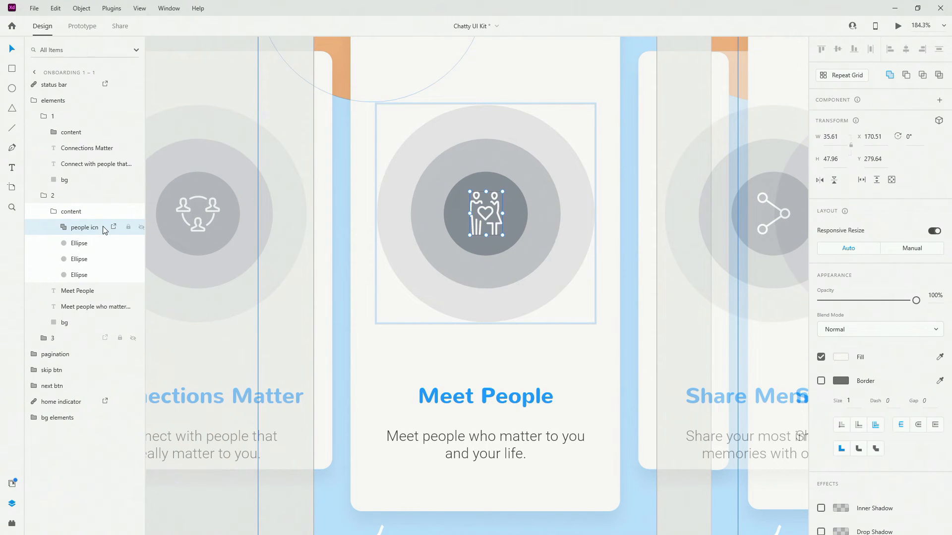
{"action": "mouse_move", "coordinate": [114, 227]}
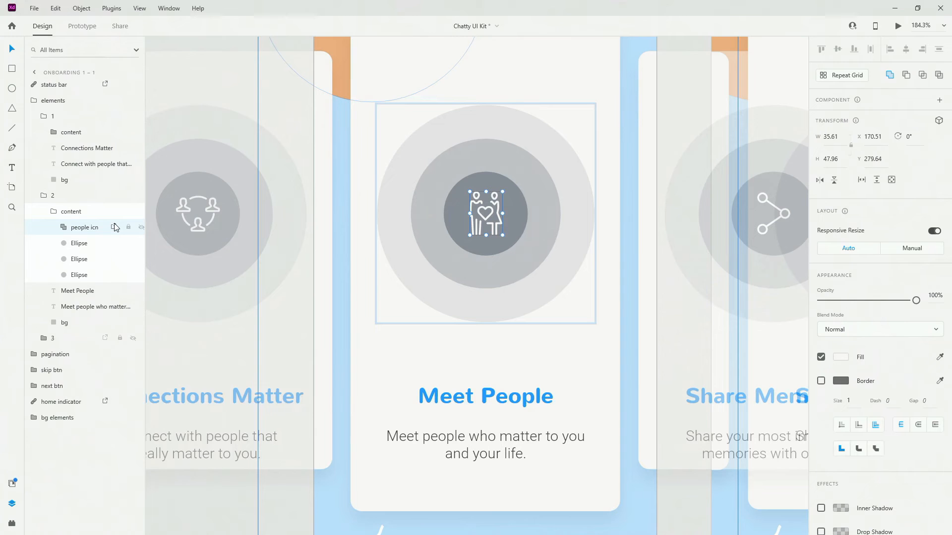
{"action": "mouse_move", "coordinate": [106, 243]}
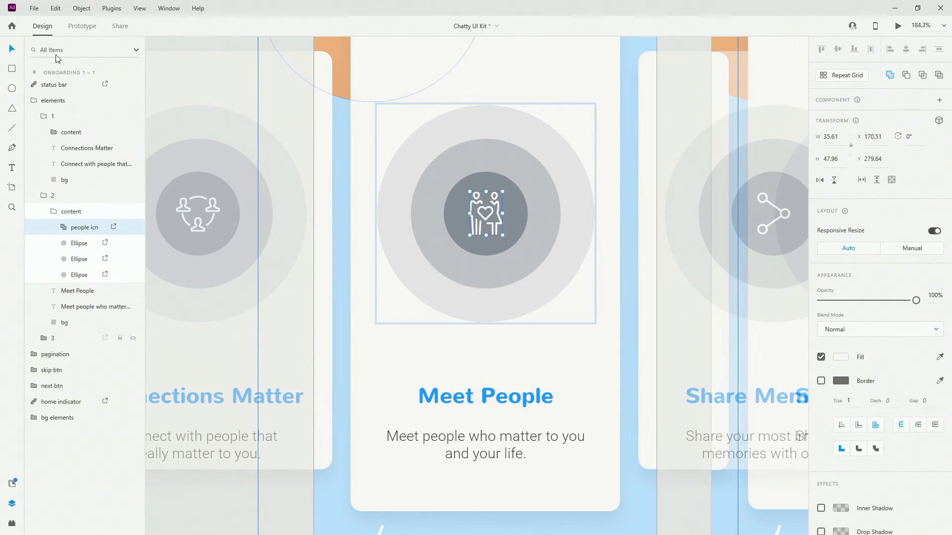
Step: Open the File menu to reach the Export commands
{"action": "left_click", "coordinate": [34, 8]}
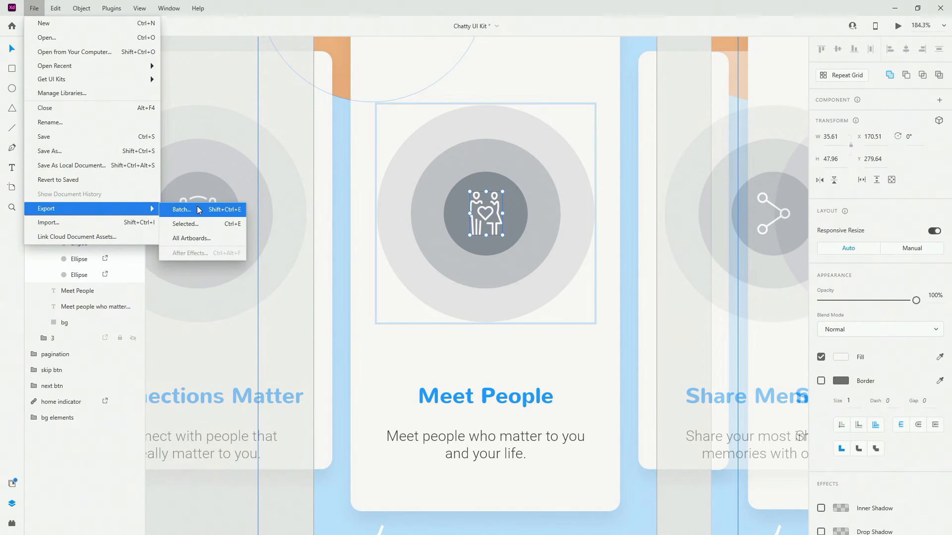
{"action": "mouse_move", "coordinate": [194, 224]}
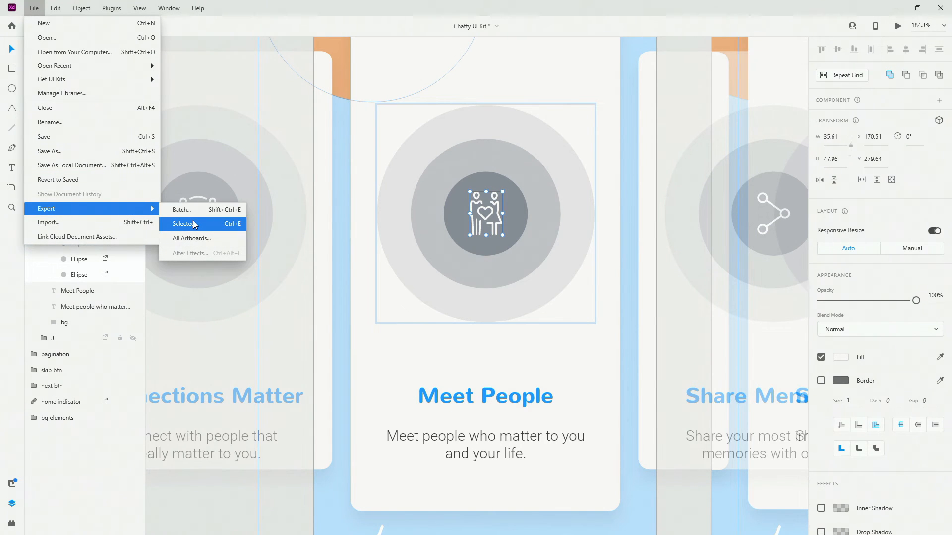
{"action": "mouse_move", "coordinate": [192, 238]}
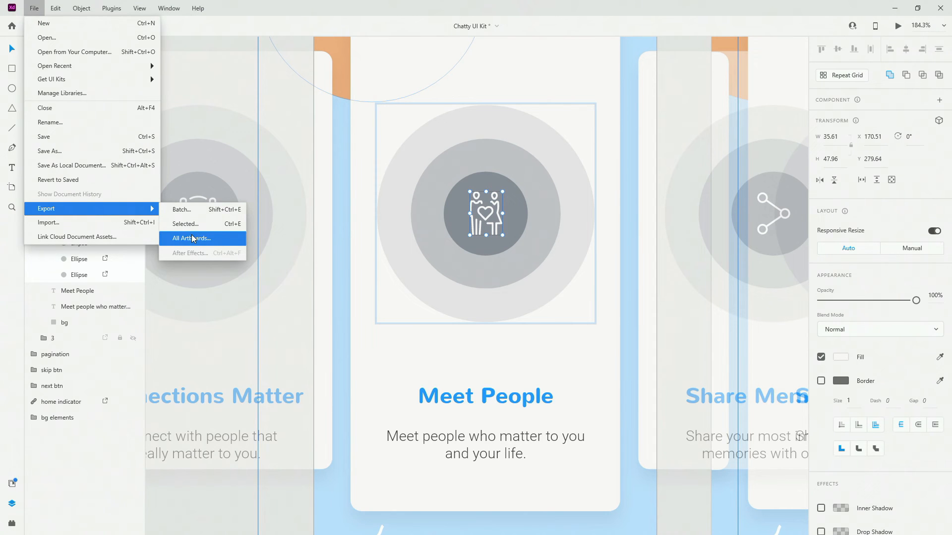
{"action": "mouse_move", "coordinate": [195, 210]}
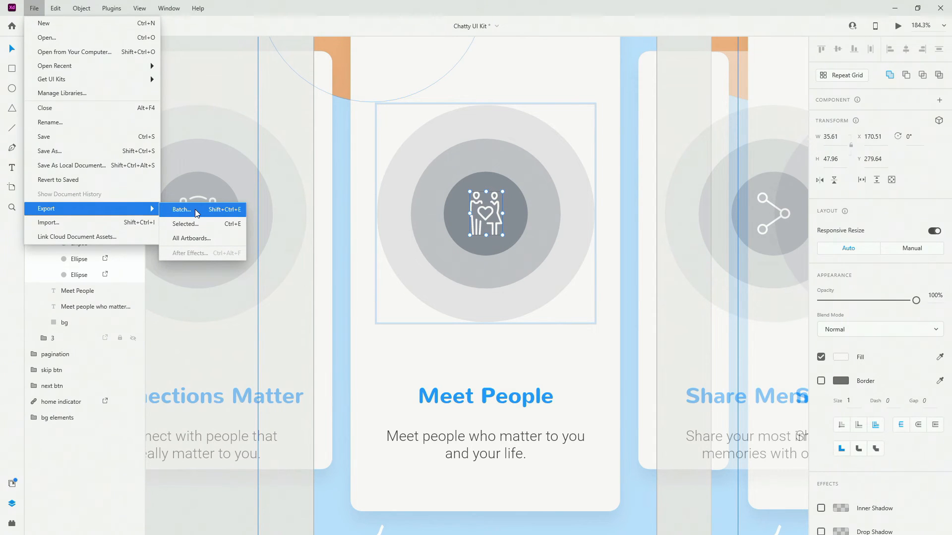